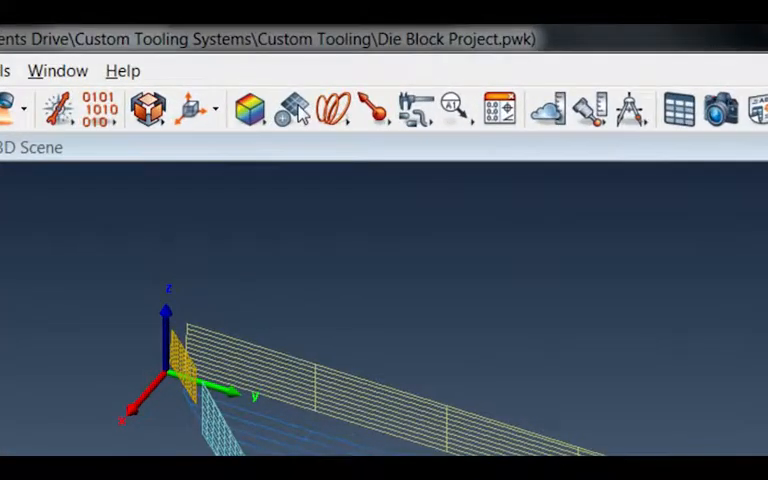
# Open the Create Plane Features dialog from the Create Features palette for new feature plane 6.
pyautogui.click(291, 109)
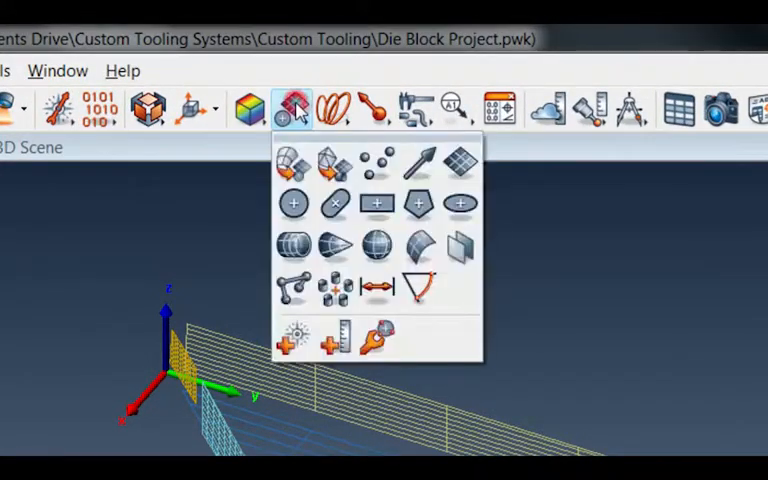
pyautogui.moveTo(461, 162)
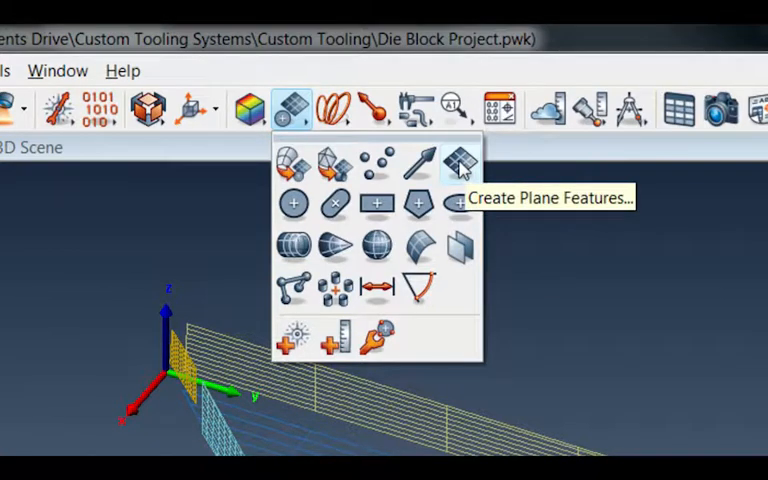
pyautogui.click(456, 159)
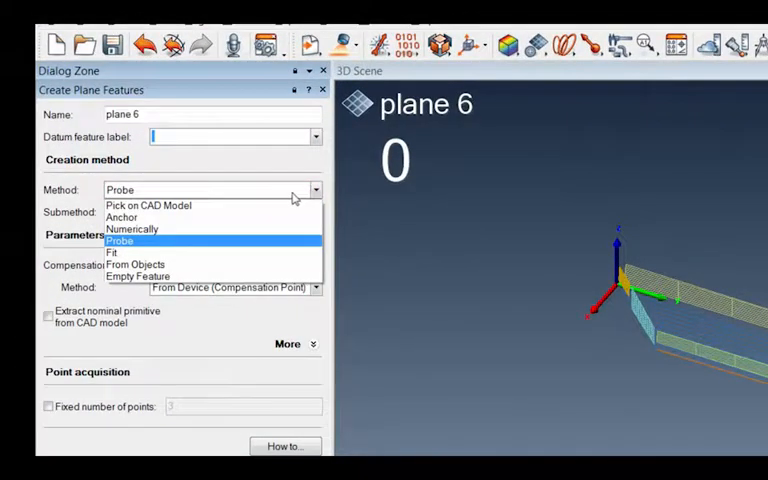
pyautogui.moveTo(156, 245)
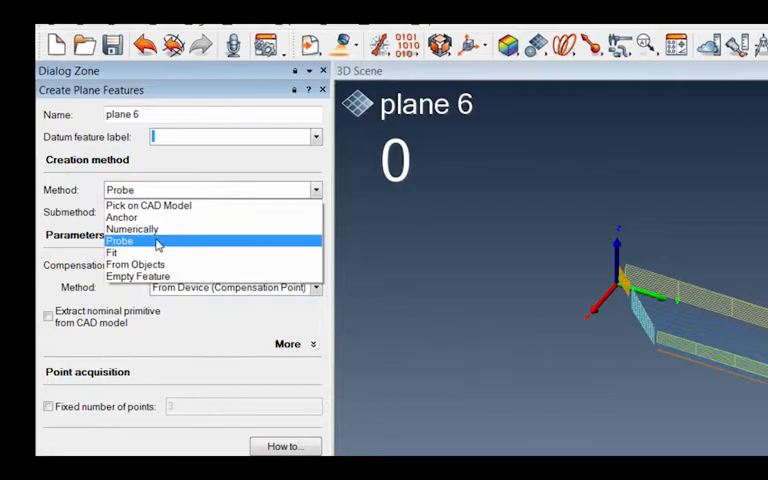
# Choose Probe as plane 6's creation method.
pyautogui.click(120, 241)
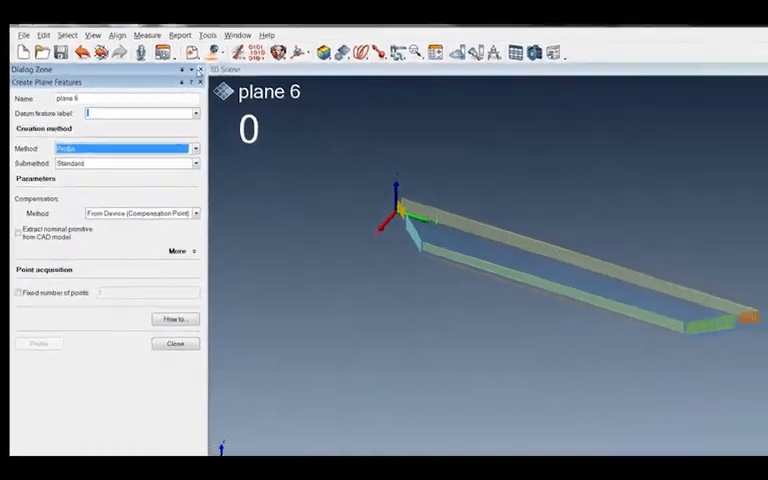